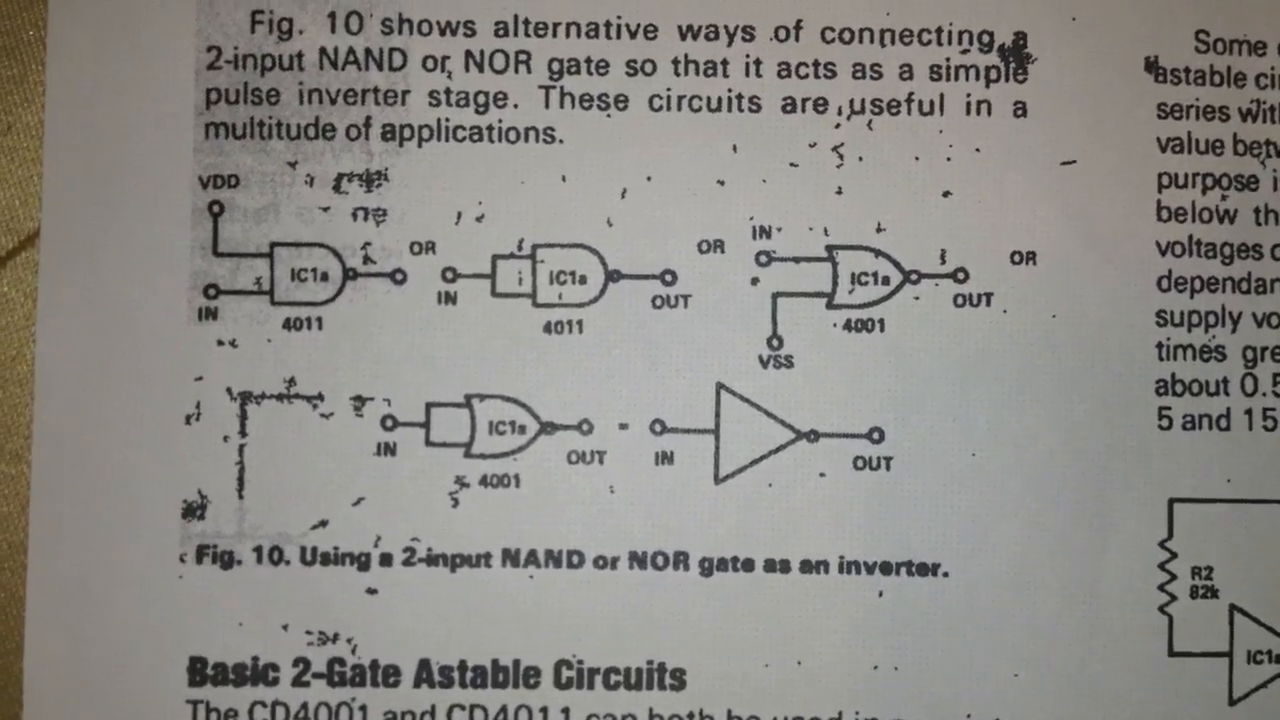
mouse_move(640, 360)
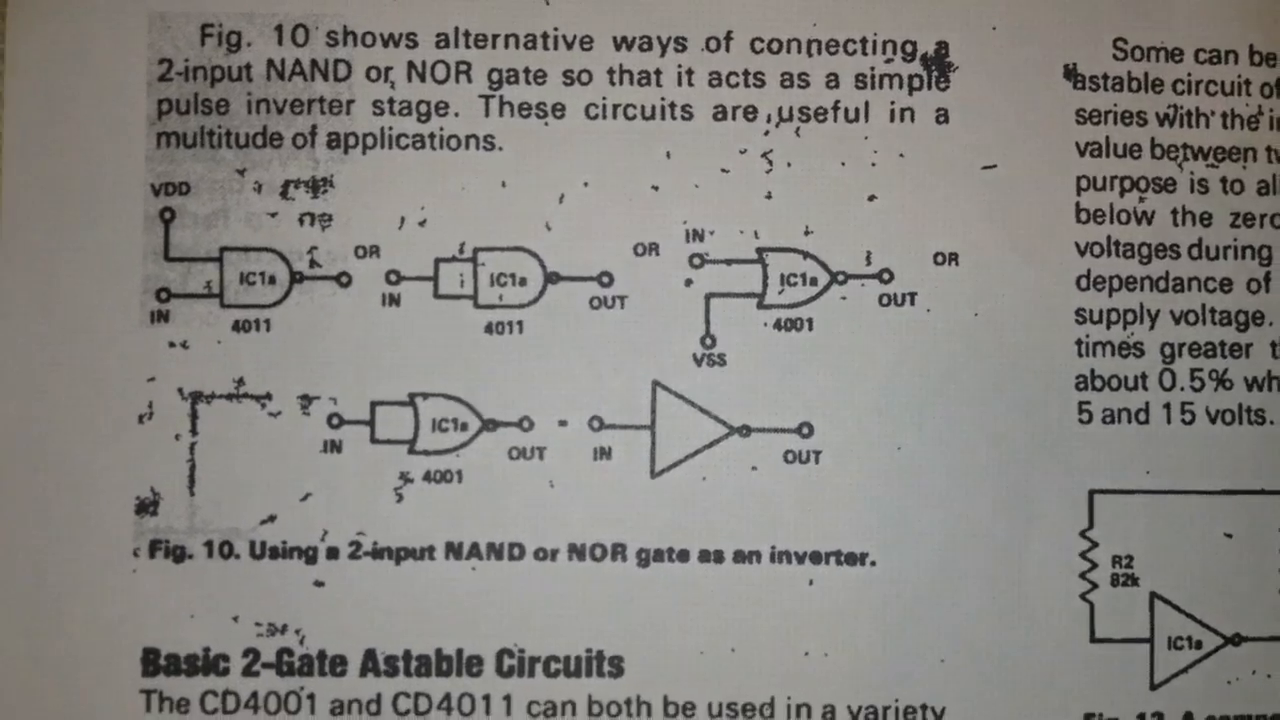